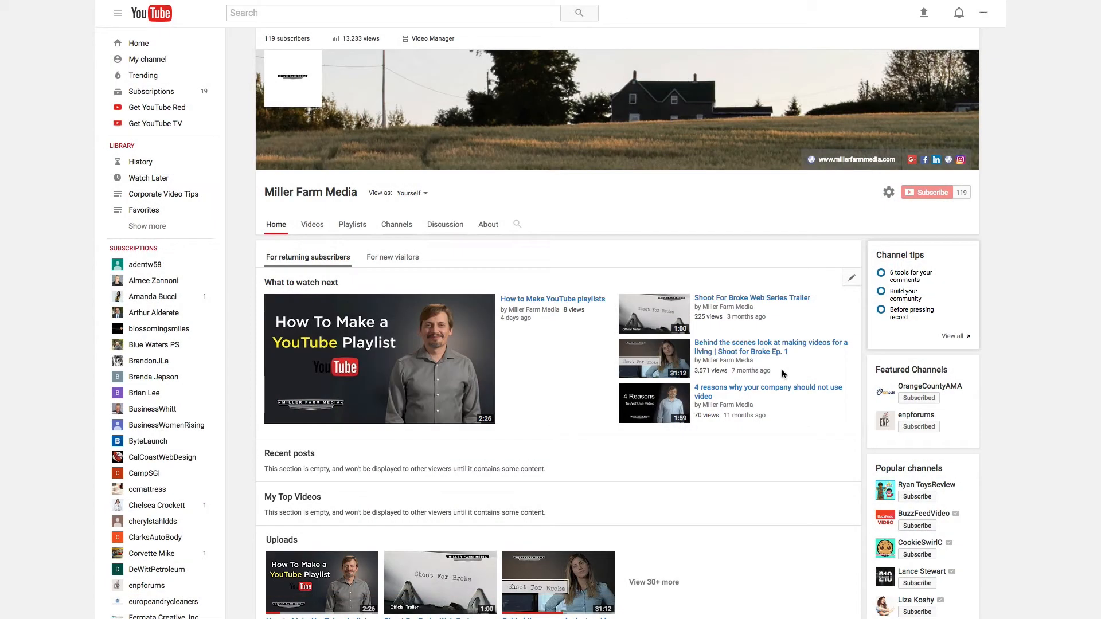
mouse_move(906, 157)
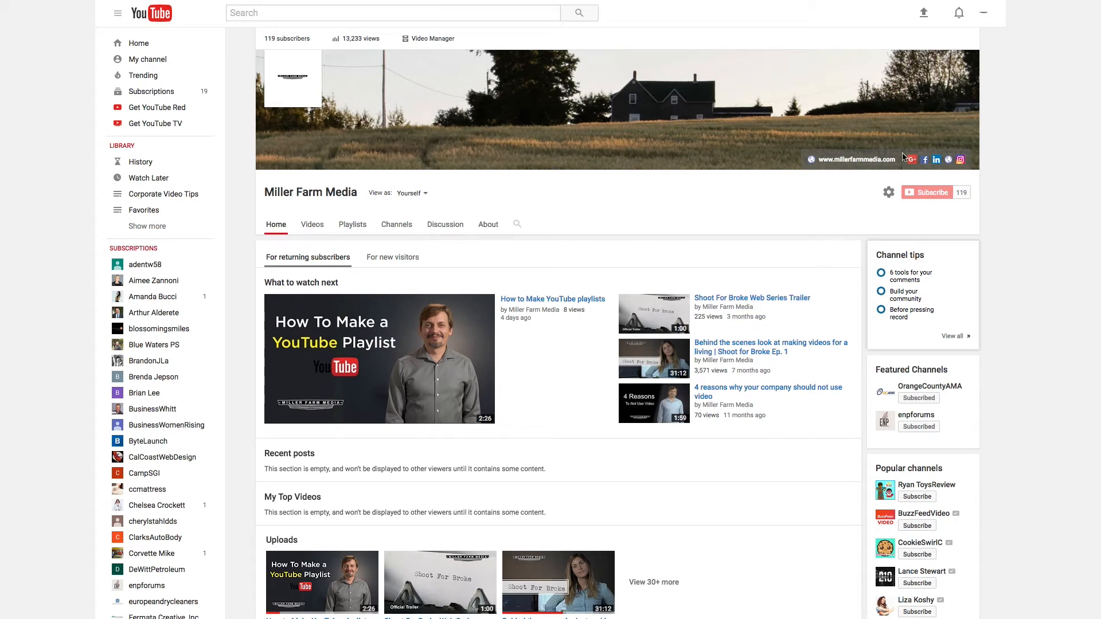
Show the account menu for the Miller Farm Media channel from the avatar.
click(977, 12)
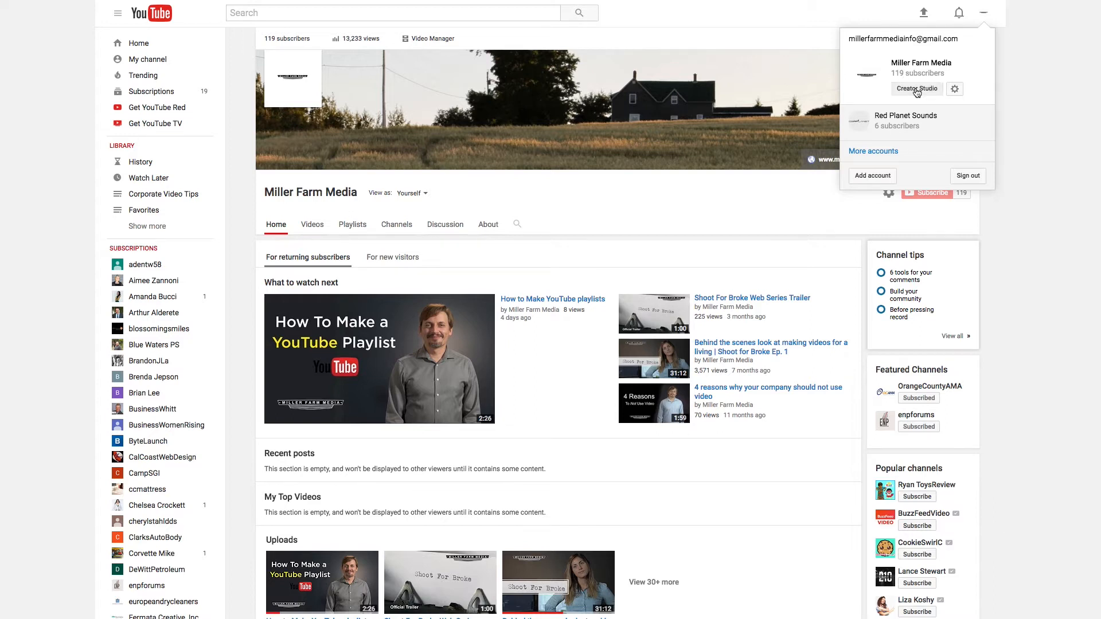
Go through Creator Studio's Video Manager to the edit page of 'How to Make YouTube playlists'.
click(915, 88)
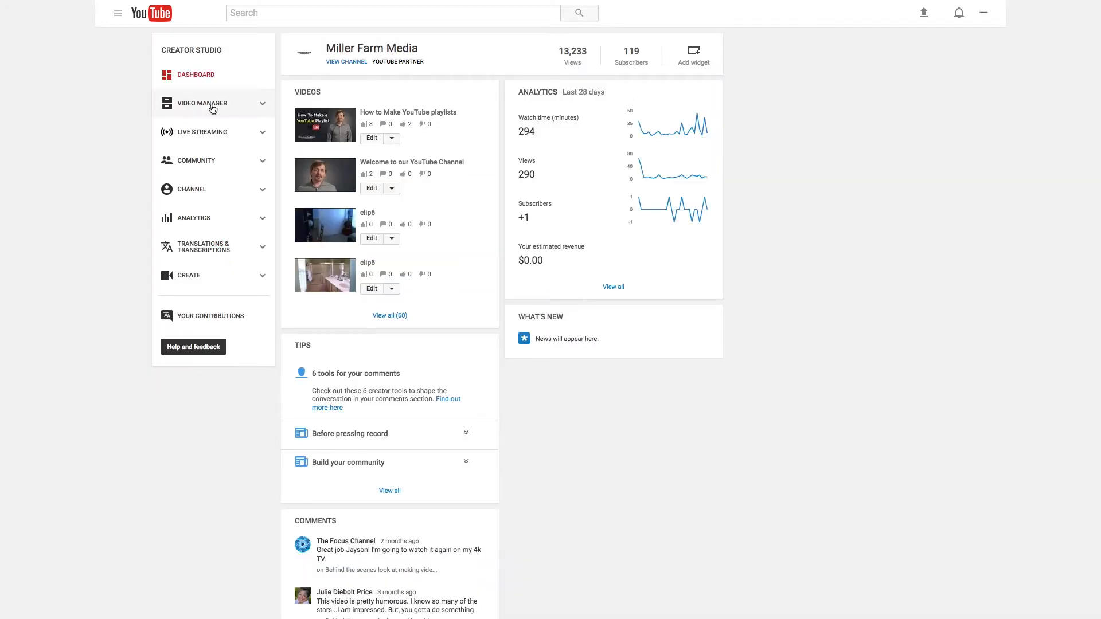
click(202, 104)
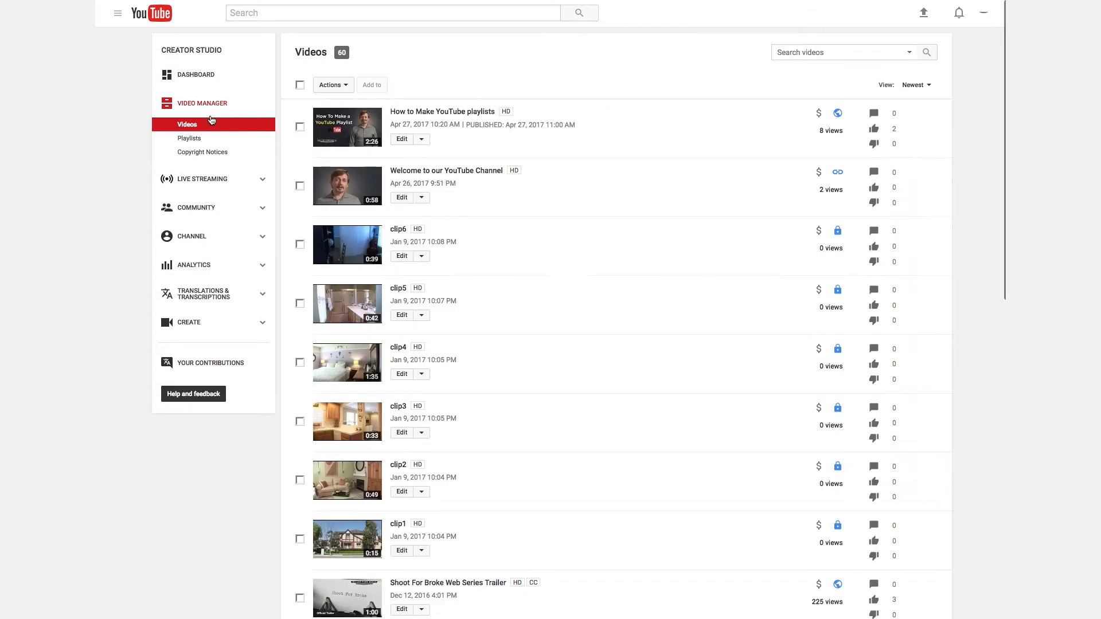
mouse_move(403, 144)
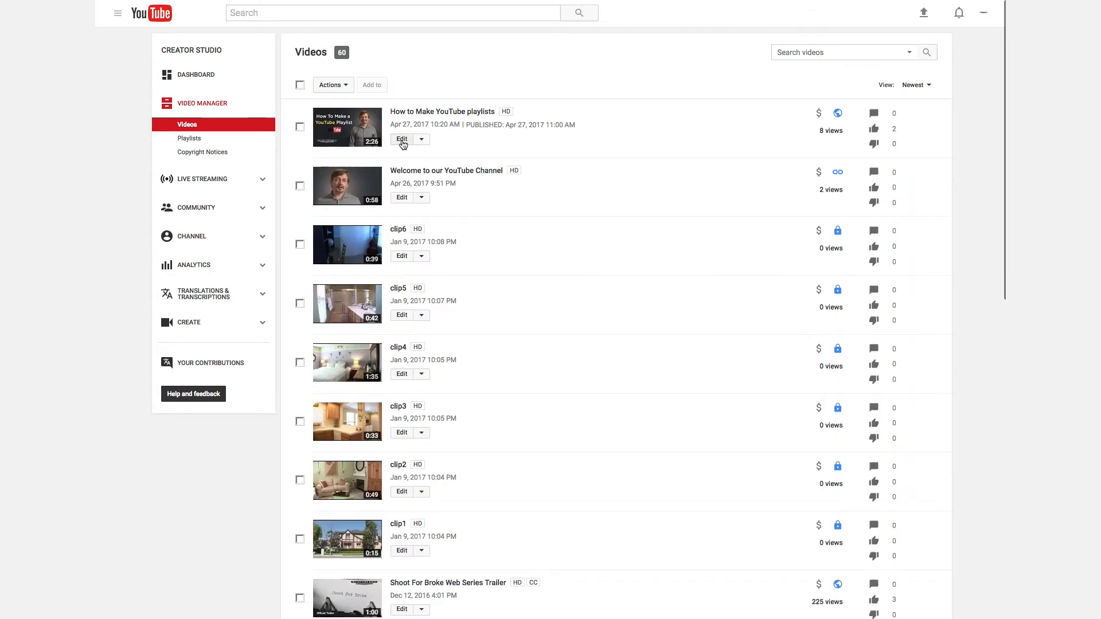
click(401, 139)
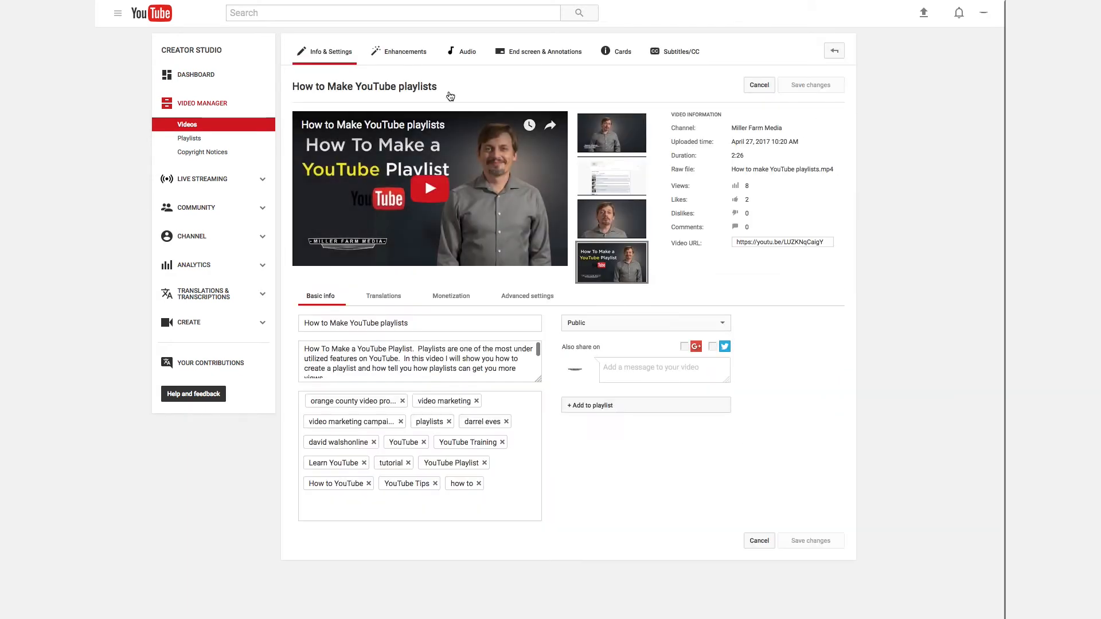
click(467, 51)
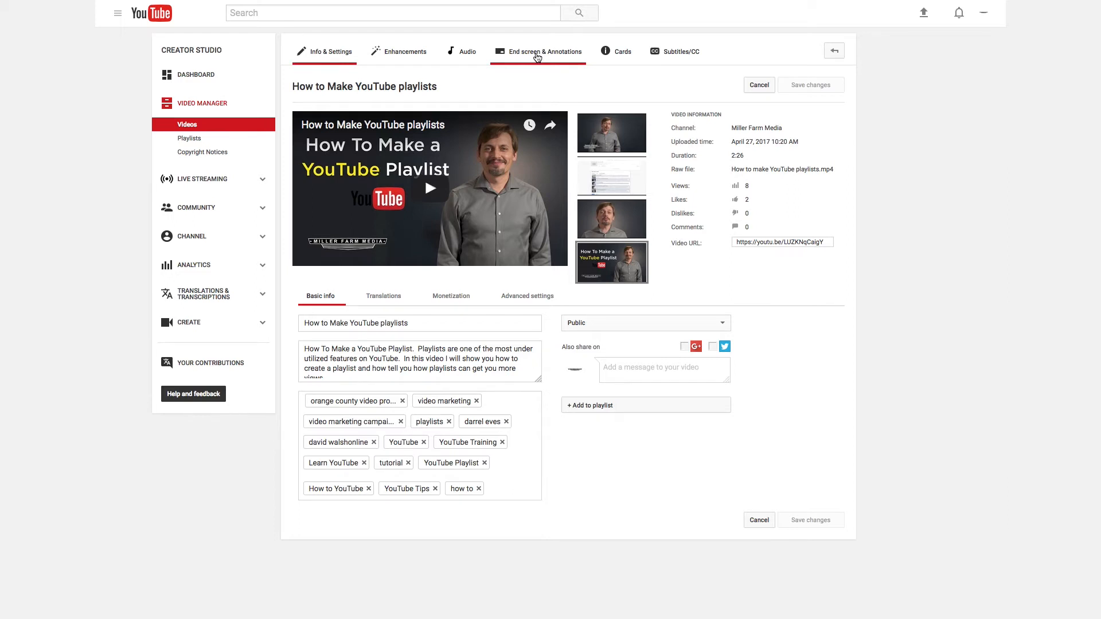
Enter the End screen editor and list the addable element types (video, subscribe, channel, link).
click(544, 52)
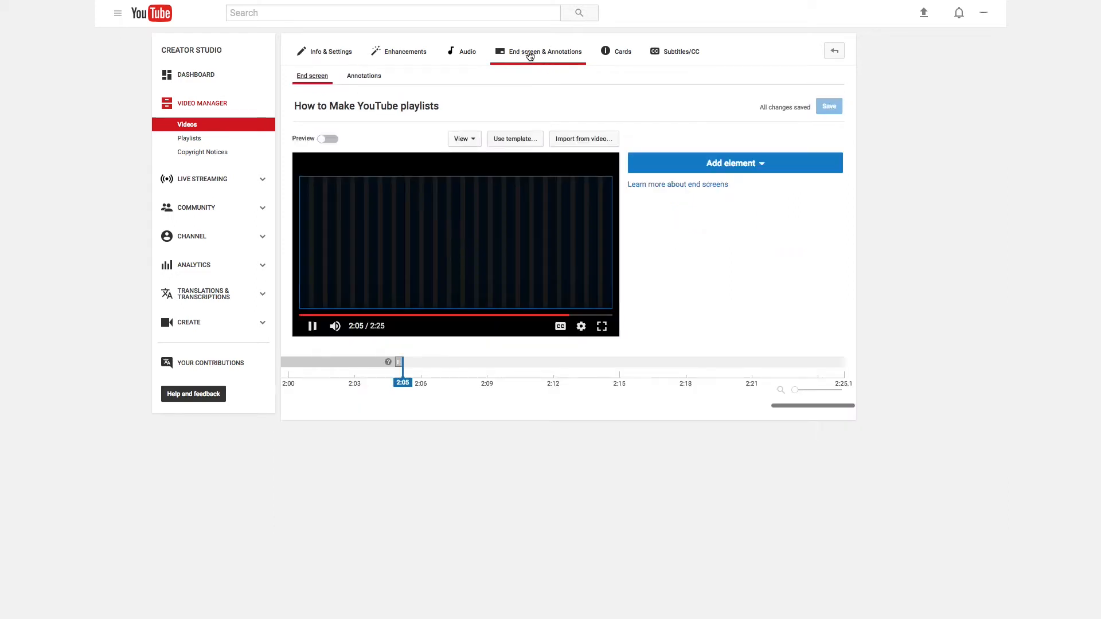
click(733, 163)
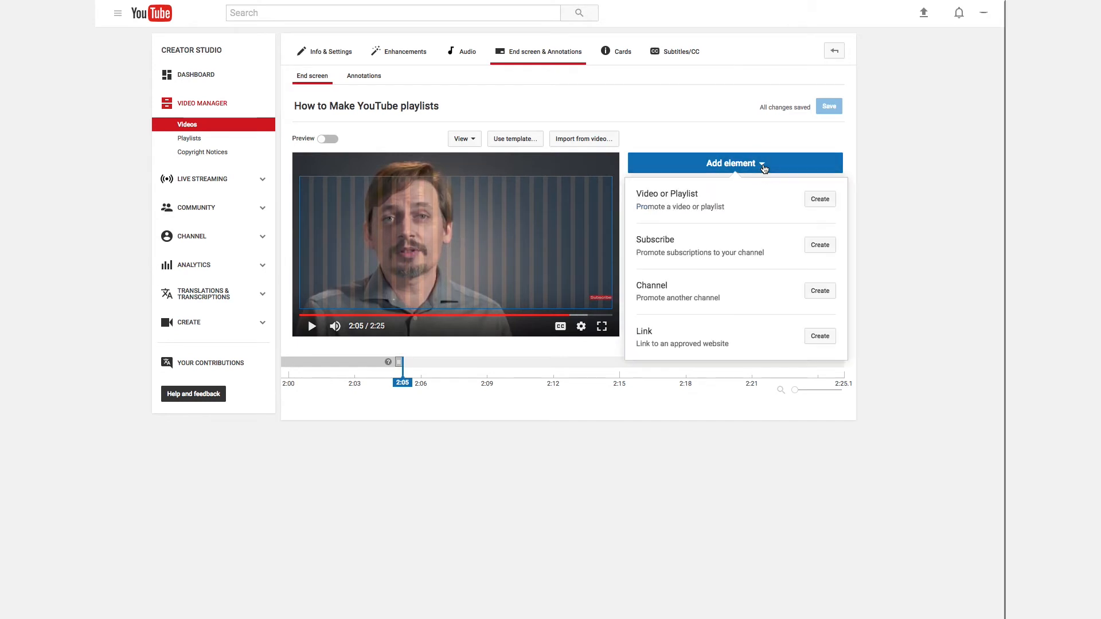
mouse_move(778, 209)
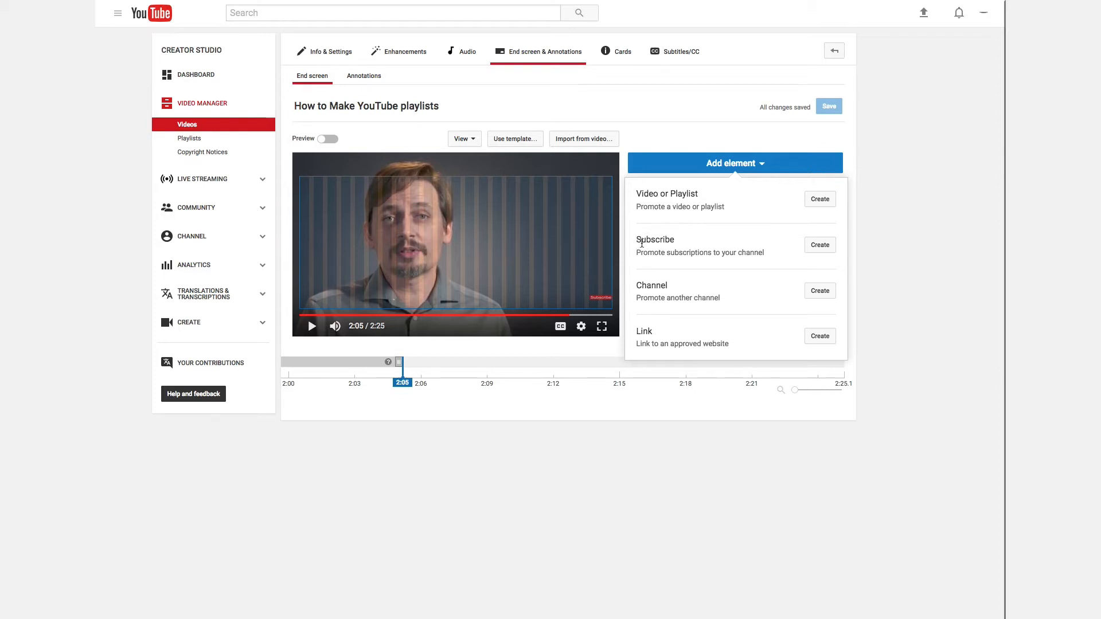
mouse_move(640, 332)
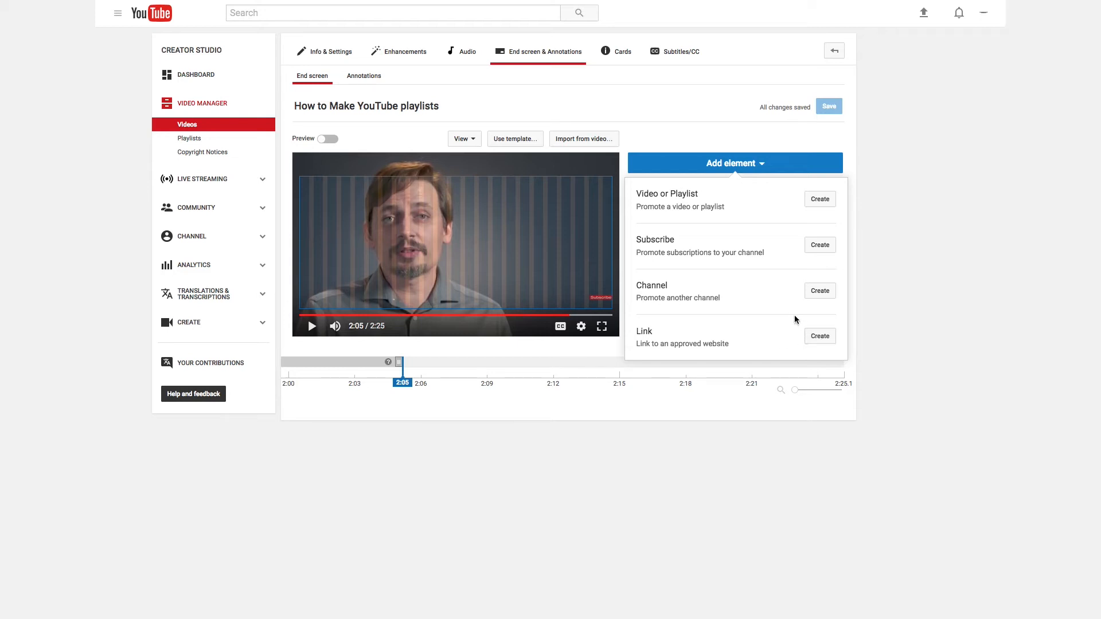
Add a Subscribe element for Miller Farm Media and preview it at 2:17.
click(734, 162)
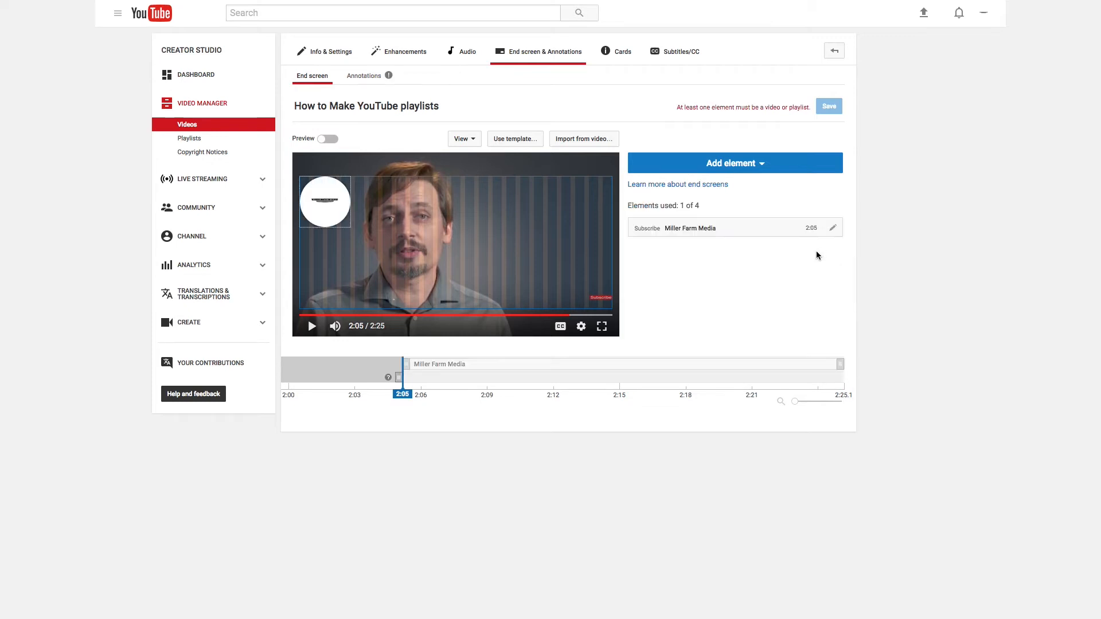
mouse_move(790, 108)
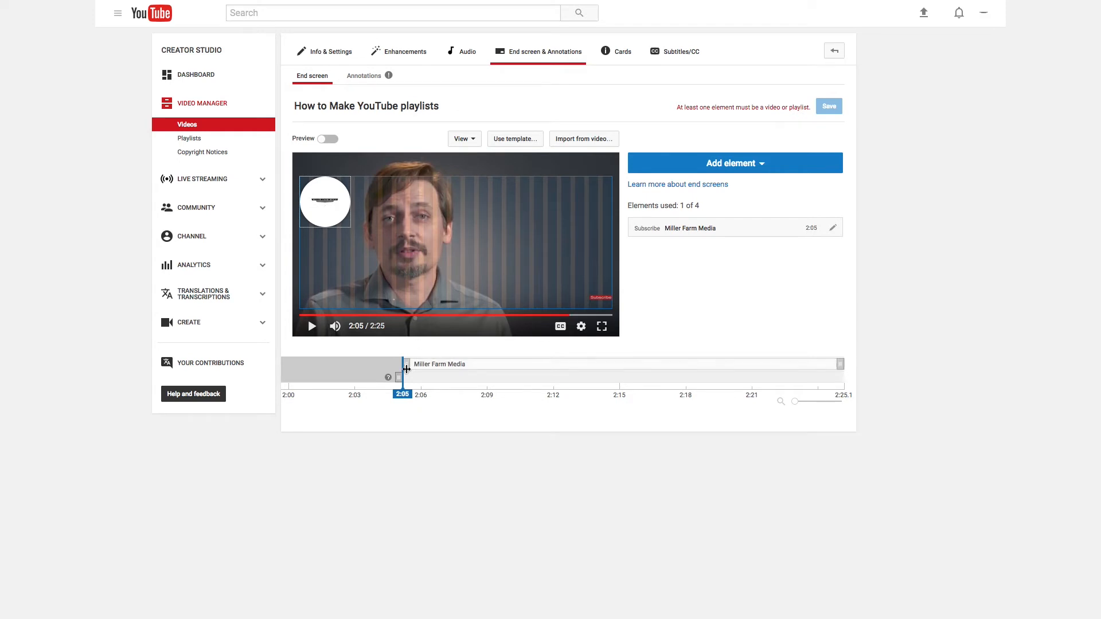
click(312, 326)
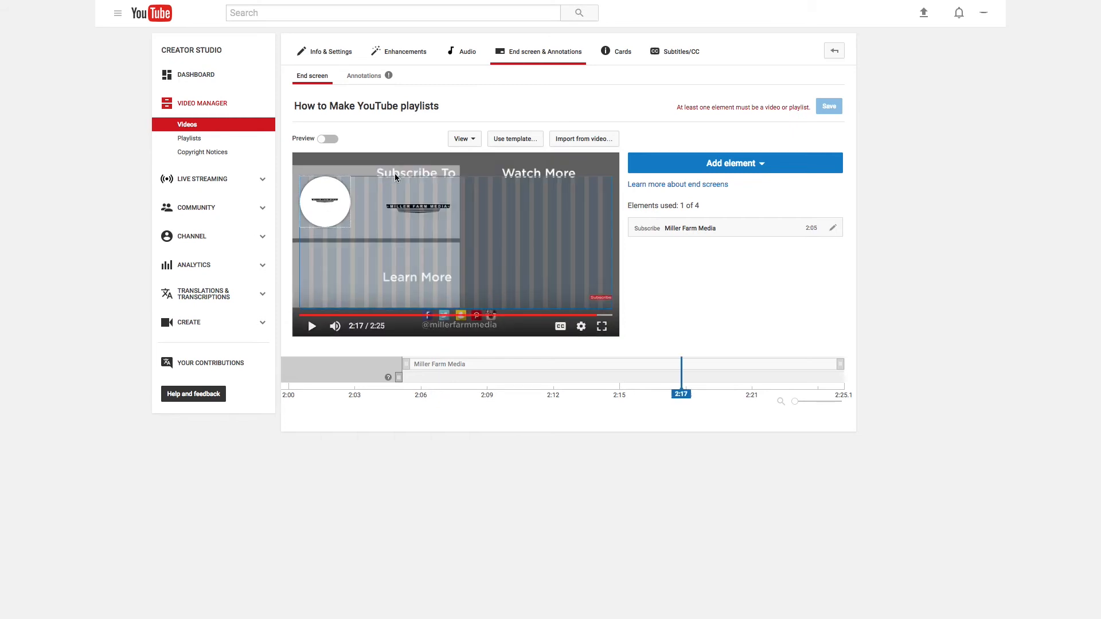
mouse_move(447, 199)
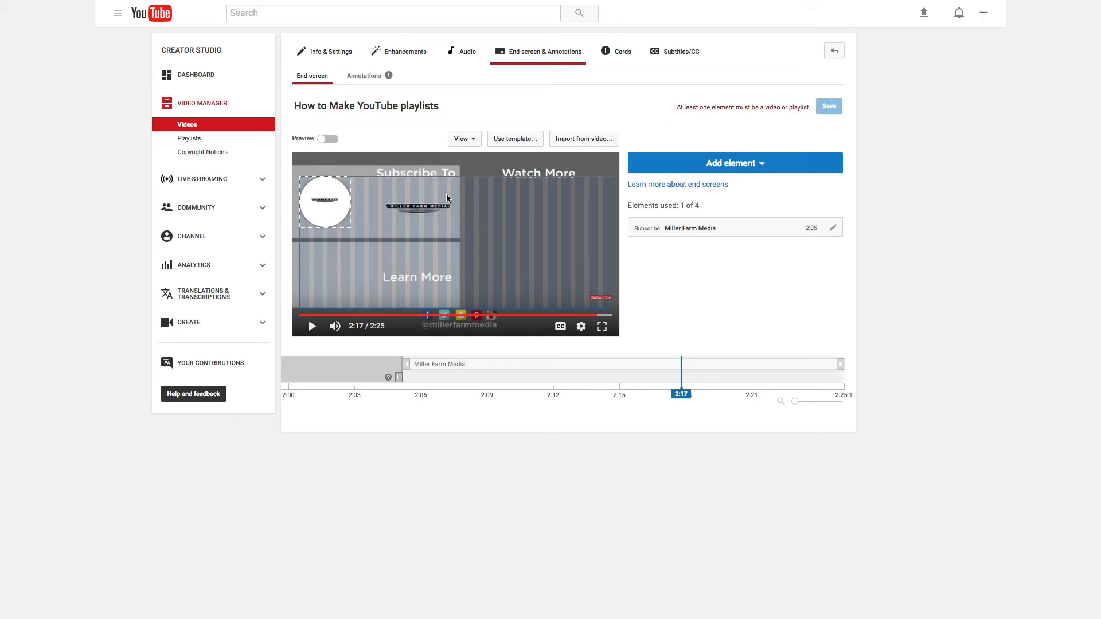
Add a Video or Playlist element set to Best for viewer, making 2 of 4 elements.
click(734, 163)
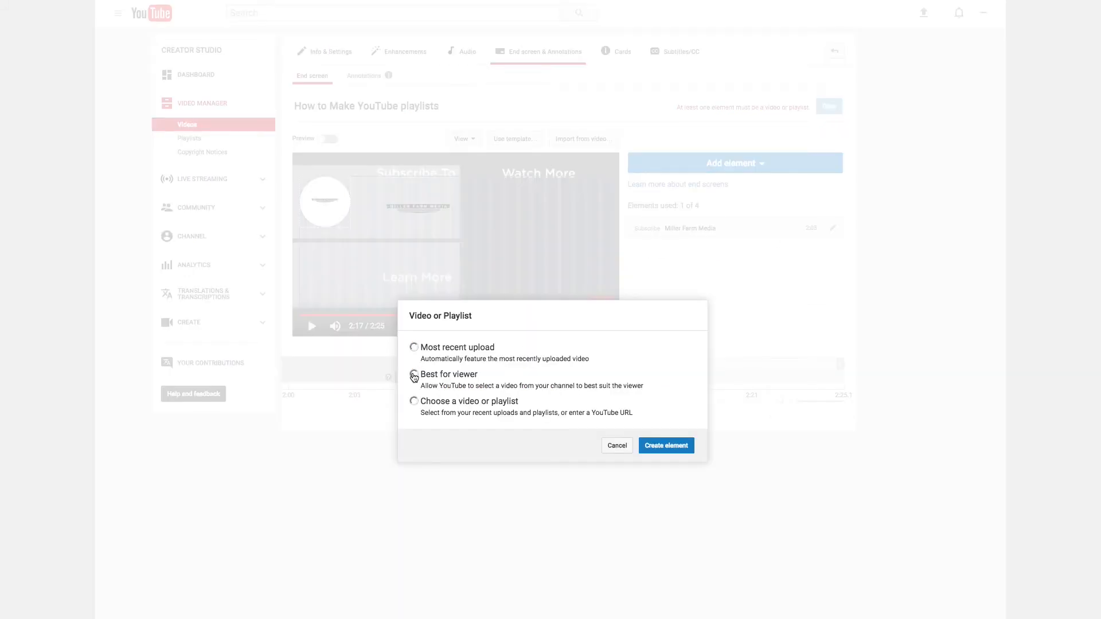
click(414, 374)
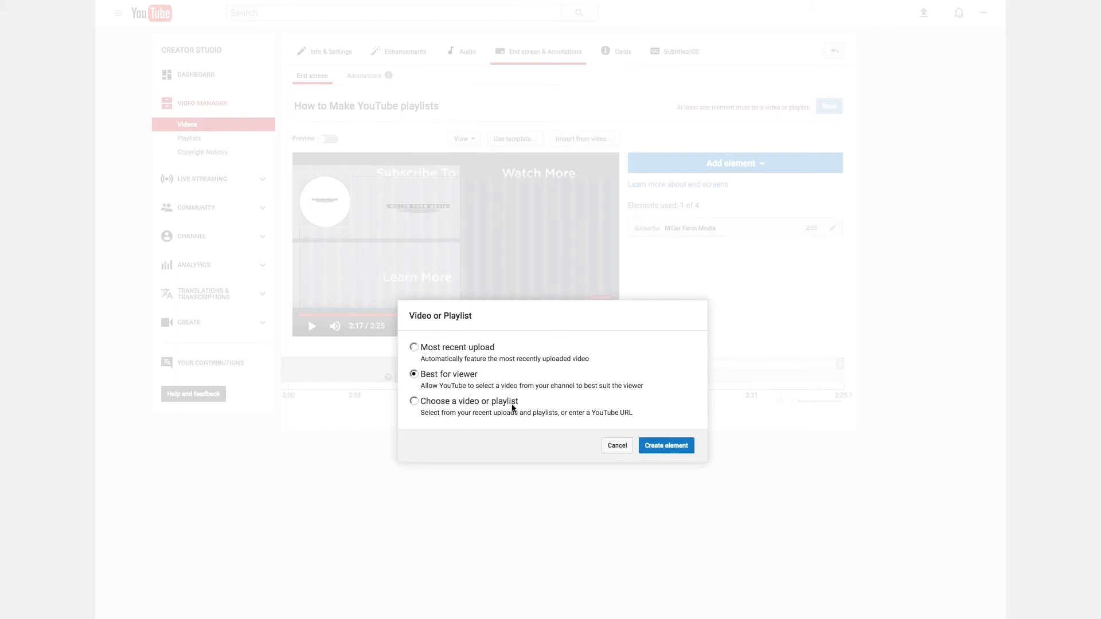
click(665, 445)
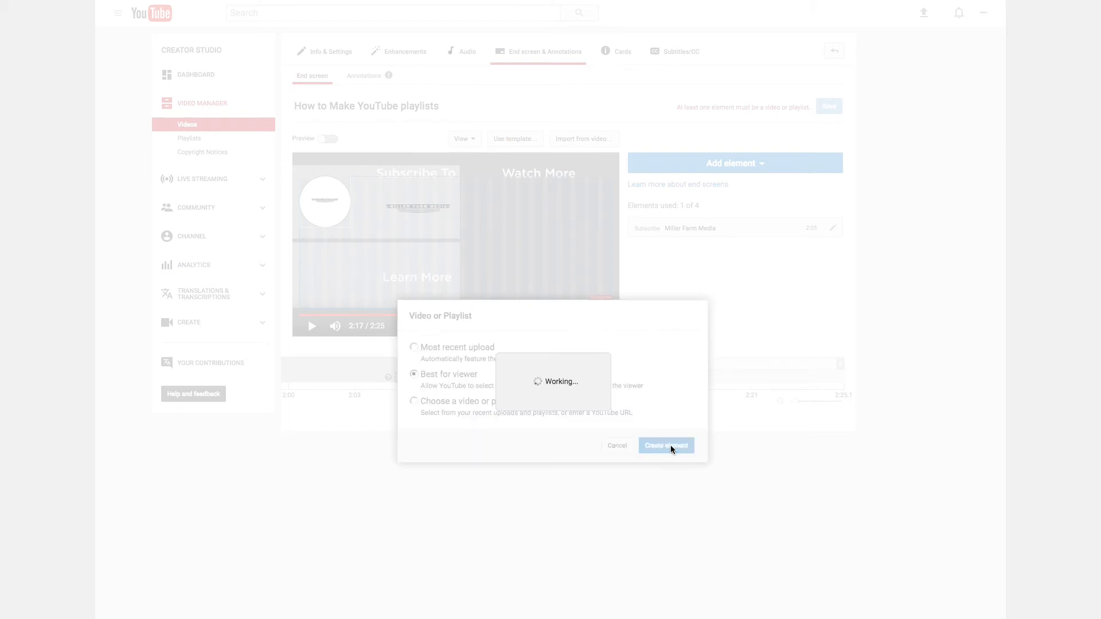
click(666, 446)
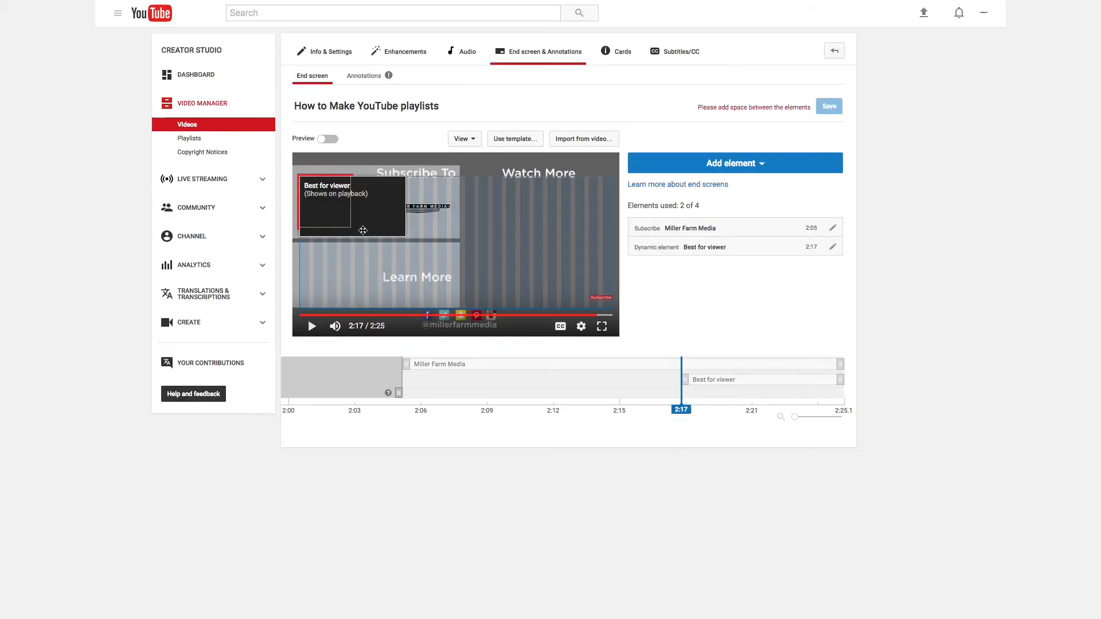
Move the best-for-viewer box under Watch More and save the four-element end screen.
click(575, 224)
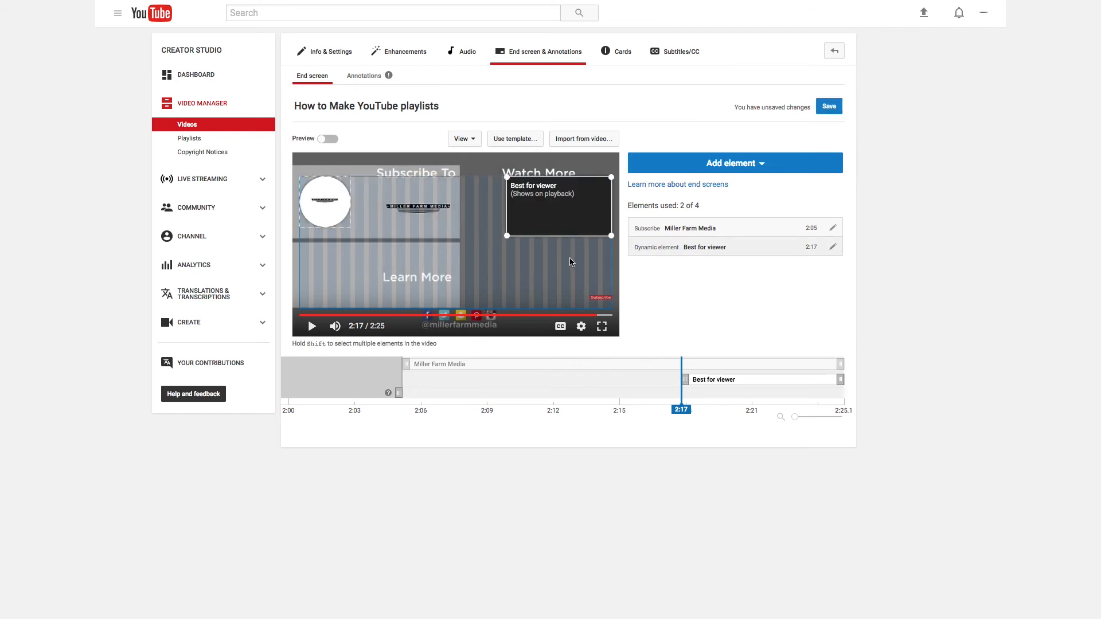
mouse_move(731, 187)
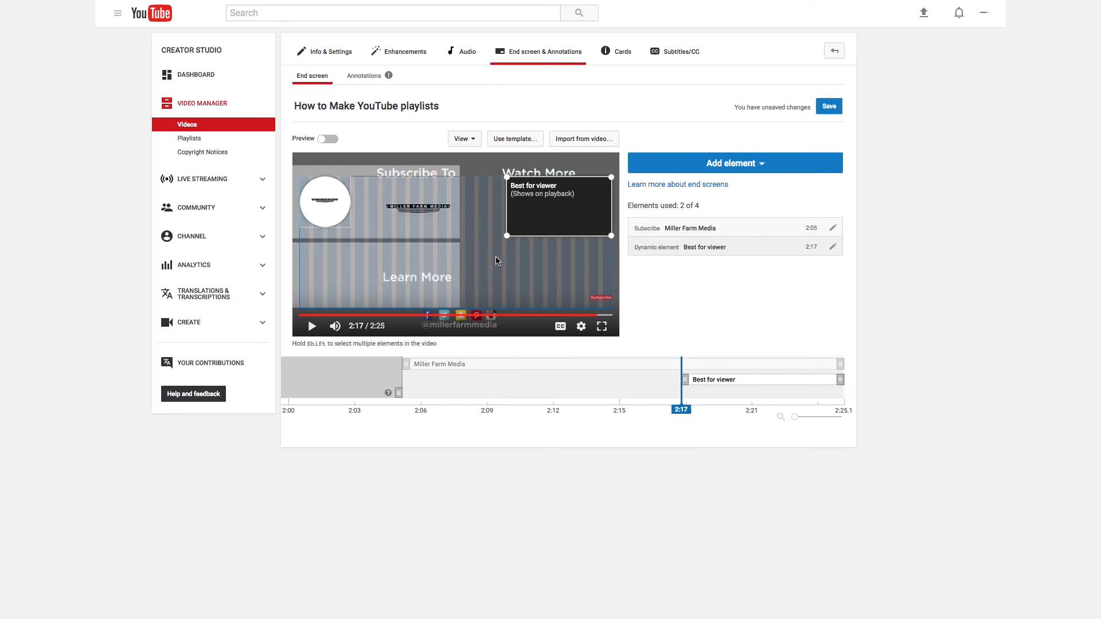
mouse_move(195, 269)
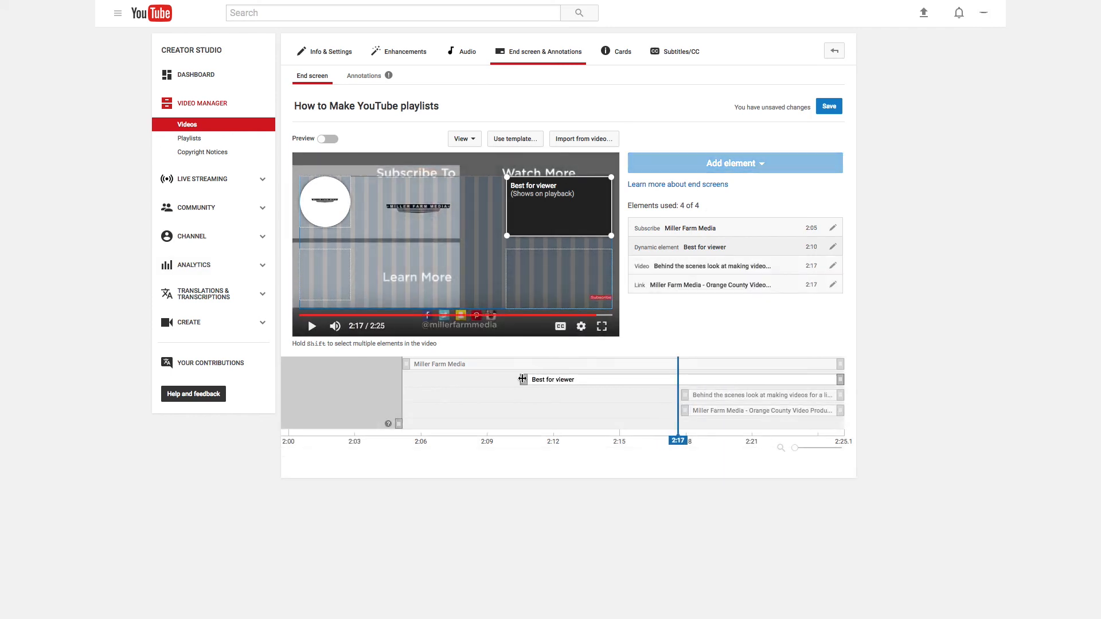
click(829, 105)
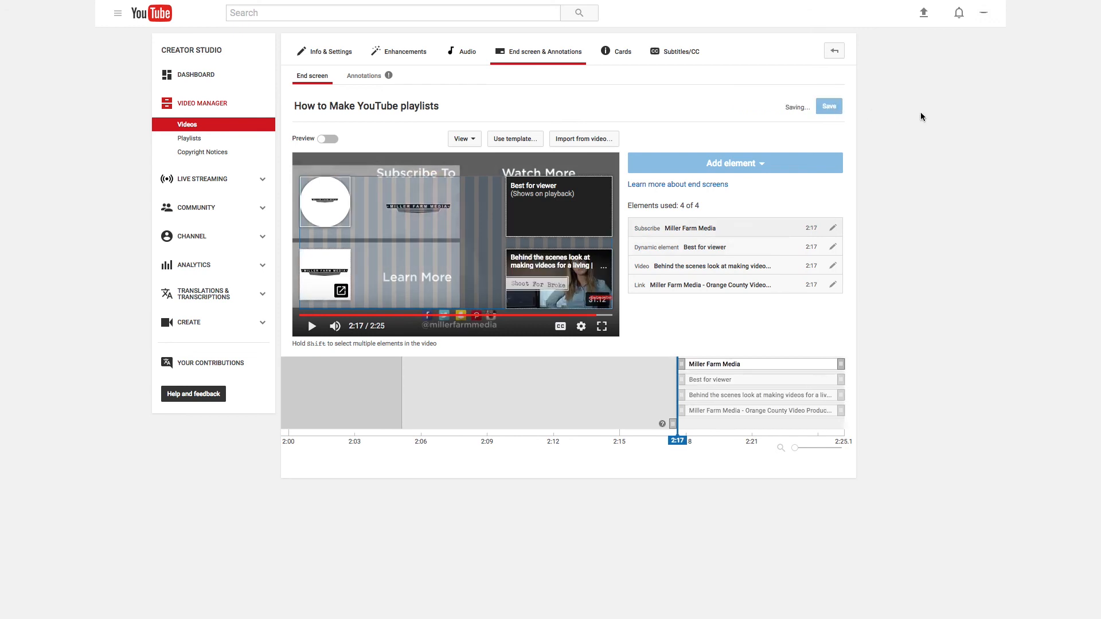